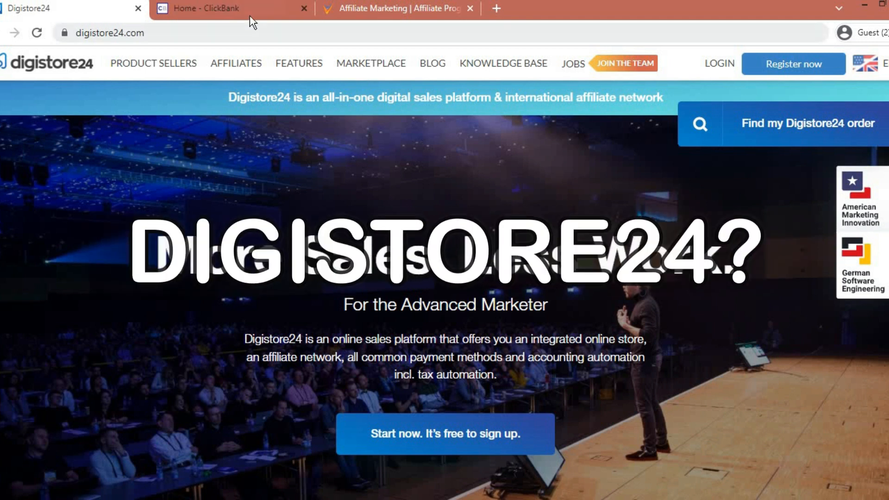
- Open the PartnerStack homepage tab and scroll through its upper sections
{"action": "left_click", "coordinate": [397, 8]}
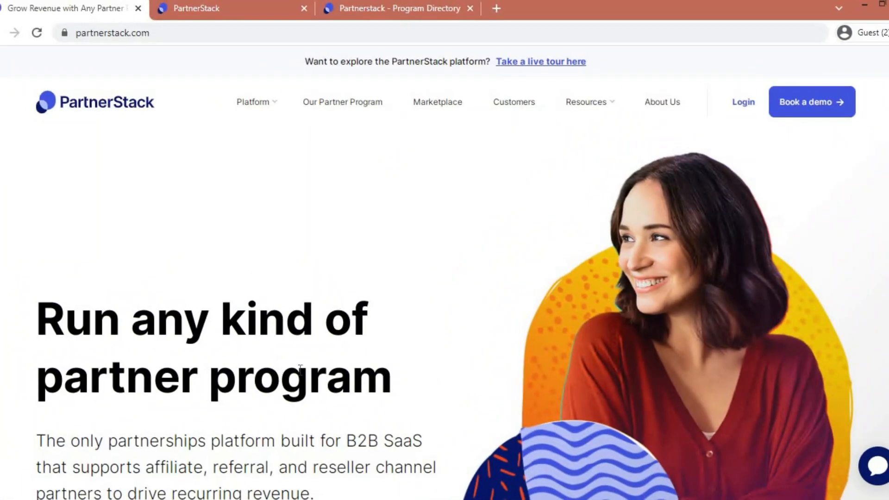
{"action": "mouse_move", "coordinate": [81, 109]}
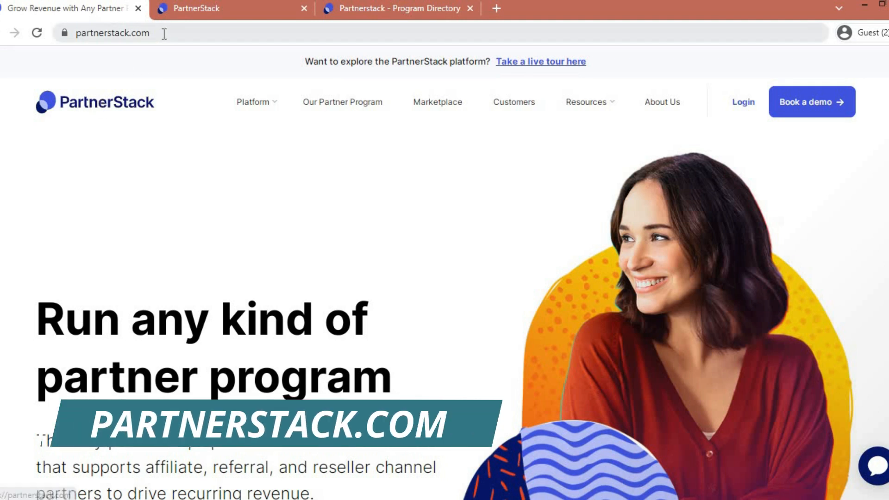
{"action": "left_click", "coordinate": [113, 33]}
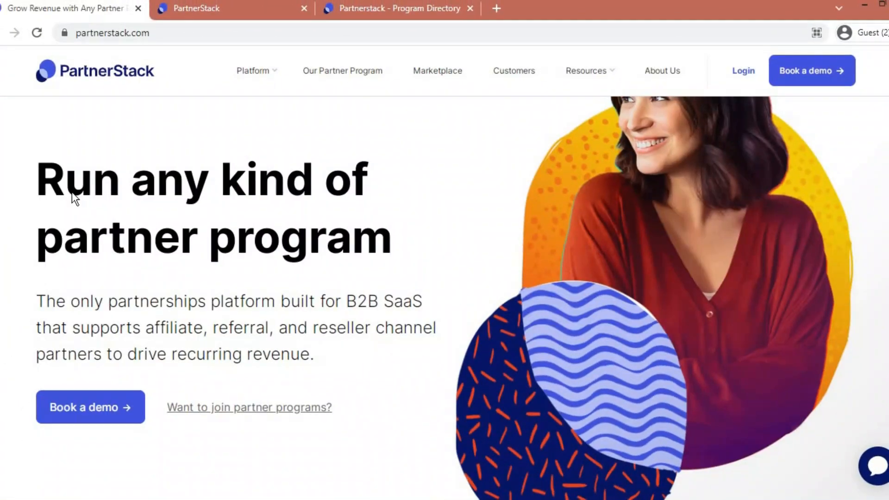
{"action": "scroll", "scroll_direction": "down", "scroll_amount": 3}
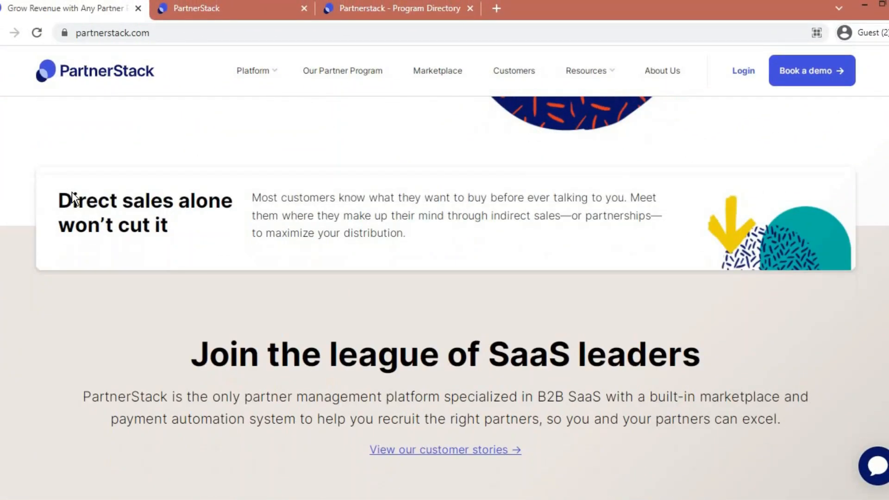
{"action": "scroll", "scroll_direction": "down", "scroll_amount": 3}
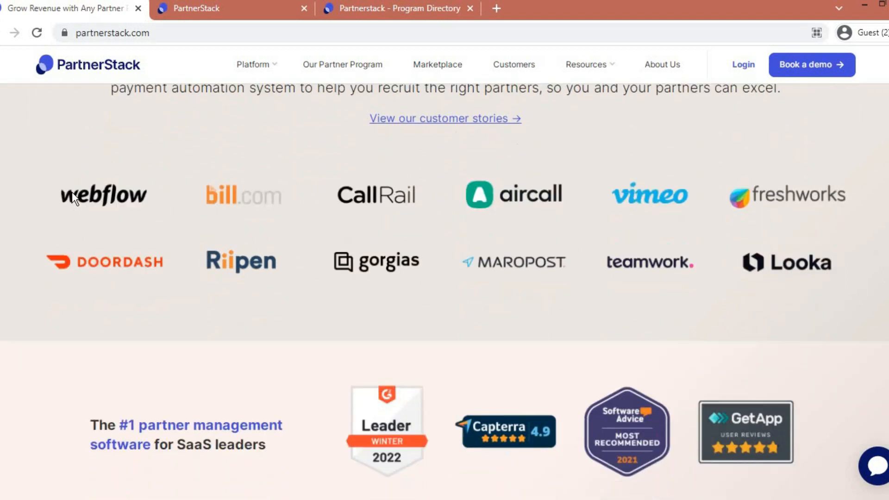
{"action": "scroll", "scroll_direction": "down", "scroll_amount": 3}
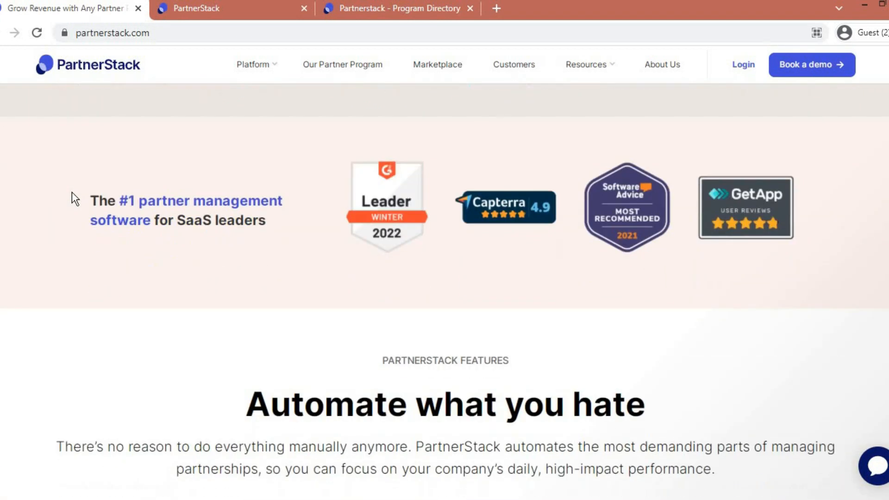
{"action": "scroll", "scroll_direction": "down", "scroll_amount": 3}
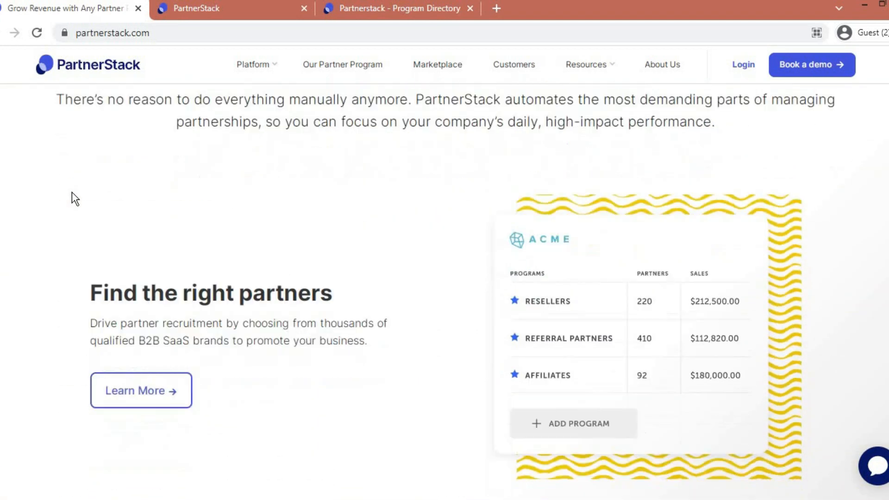
{"action": "scroll", "scroll_direction": "down", "scroll_amount": 3}
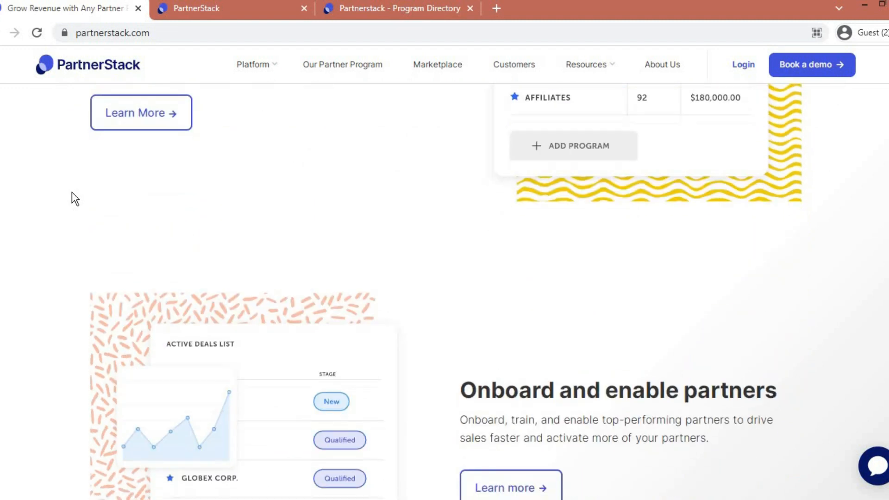
{"action": "scroll", "scroll_direction": "down", "scroll_amount": 3}
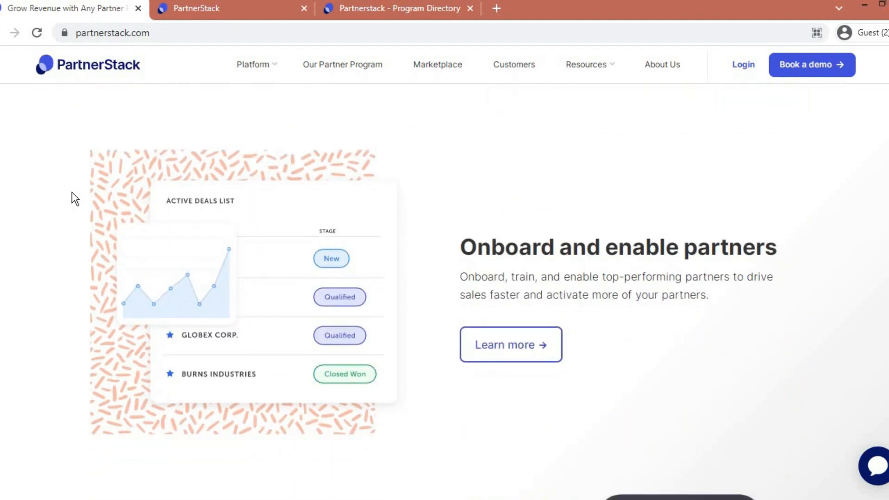
{"action": "scroll", "scroll_direction": "down", "scroll_amount": 3}
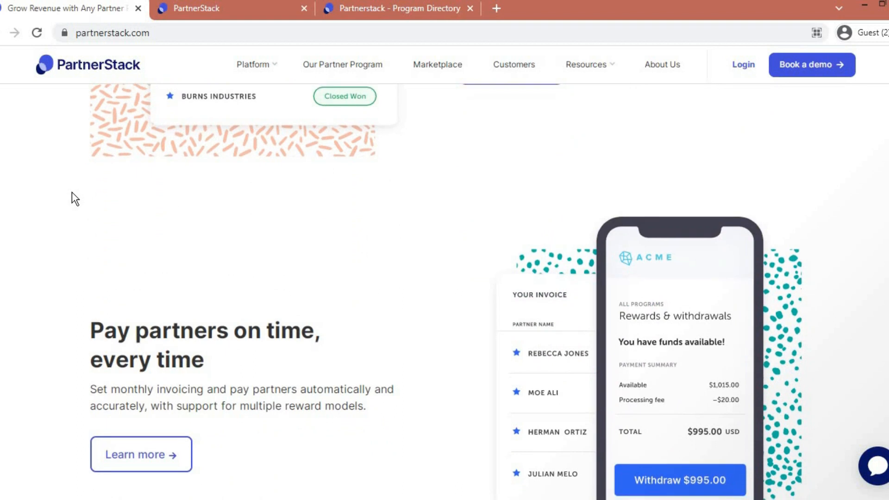
{"action": "scroll", "scroll_direction": "down", "scroll_amount": 3}
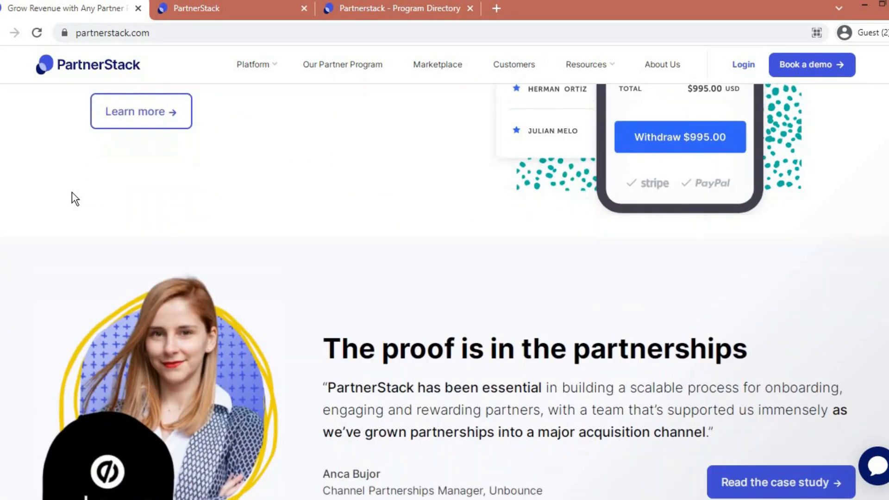
- Keep scrolling the PartnerStack homepage down to the footer
{"action": "scroll", "scroll_direction": "down", "scroll_amount": 3}
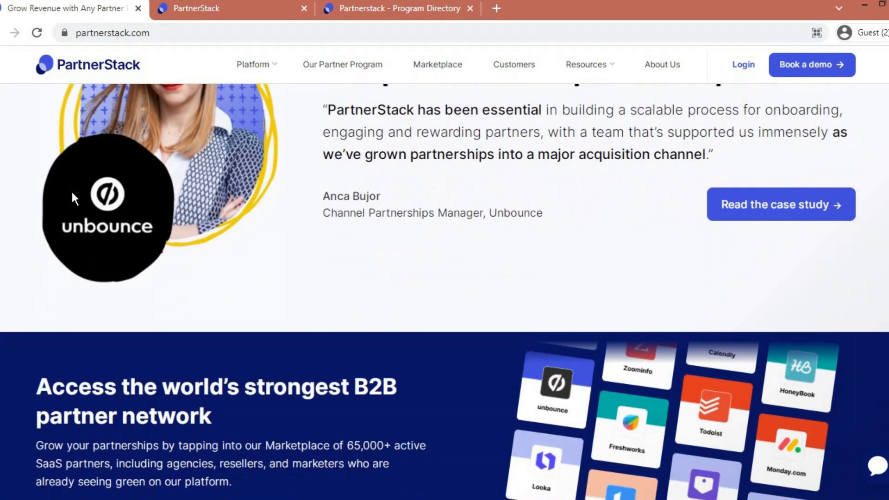
{"action": "scroll", "scroll_direction": "down", "scroll_amount": 3}
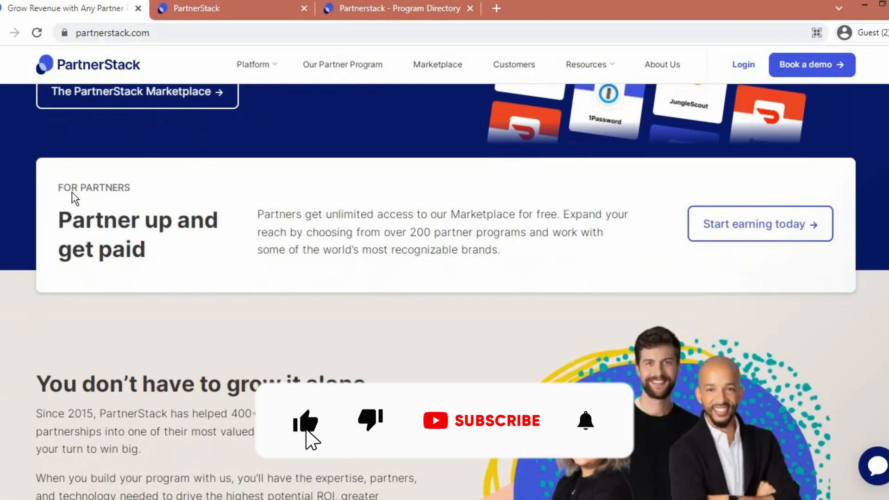
{"action": "scroll", "scroll_direction": "down", "scroll_amount": 3}
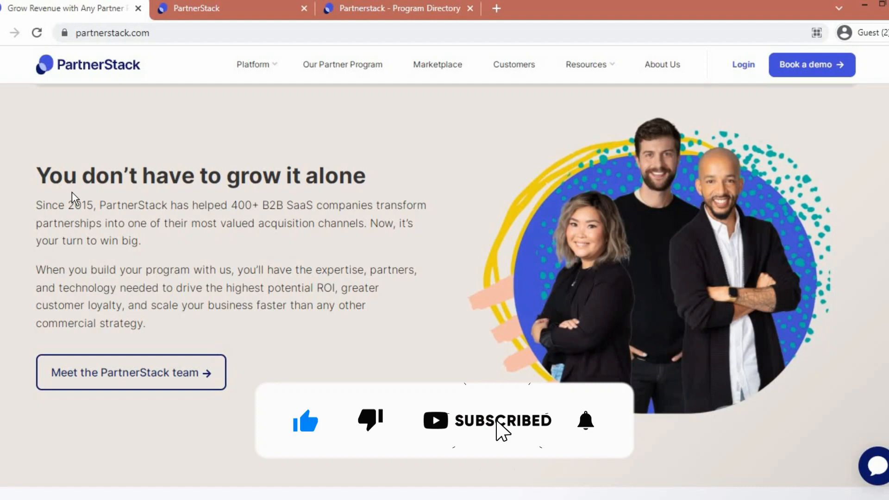
{"action": "scroll", "scroll_direction": "down", "scroll_amount": 3}
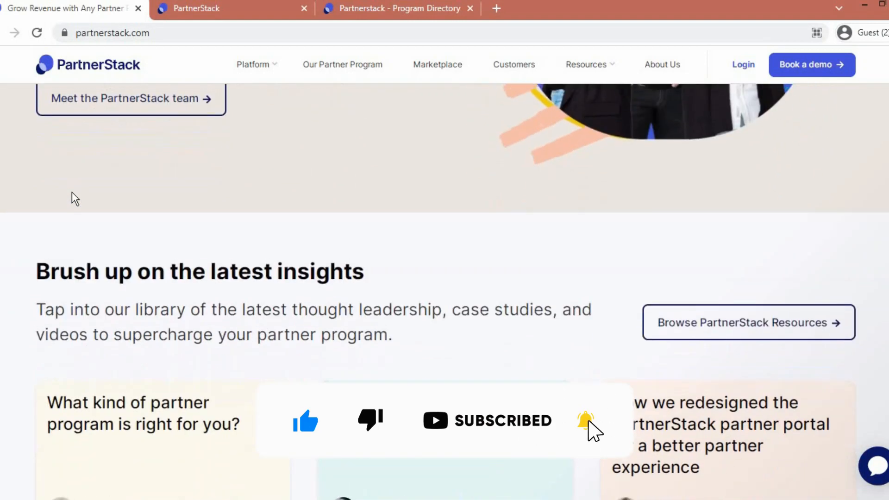
{"action": "scroll", "scroll_direction": "down", "scroll_amount": 3}
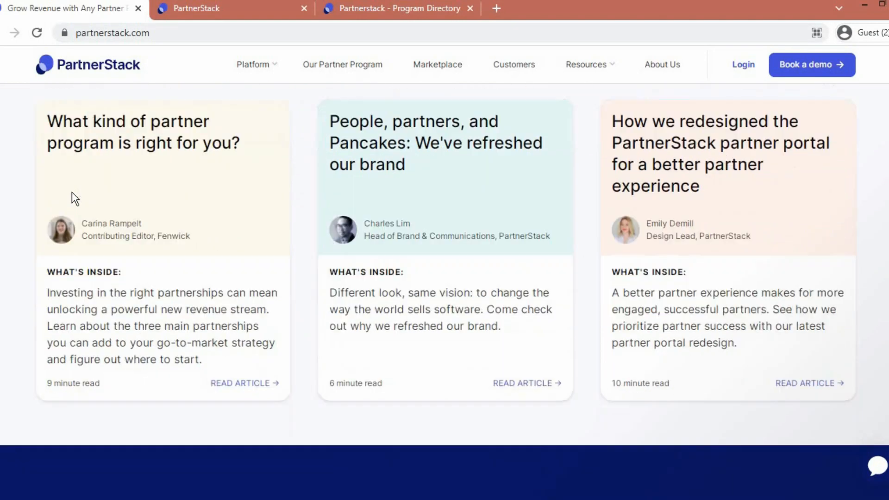
{"action": "scroll", "scroll_direction": "down", "scroll_amount": 3}
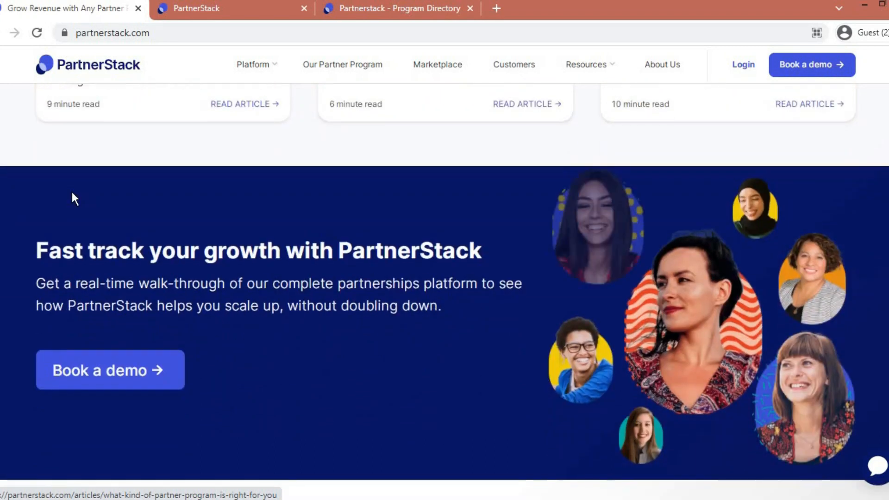
{"action": "scroll", "scroll_direction": "down", "scroll_amount": 3}
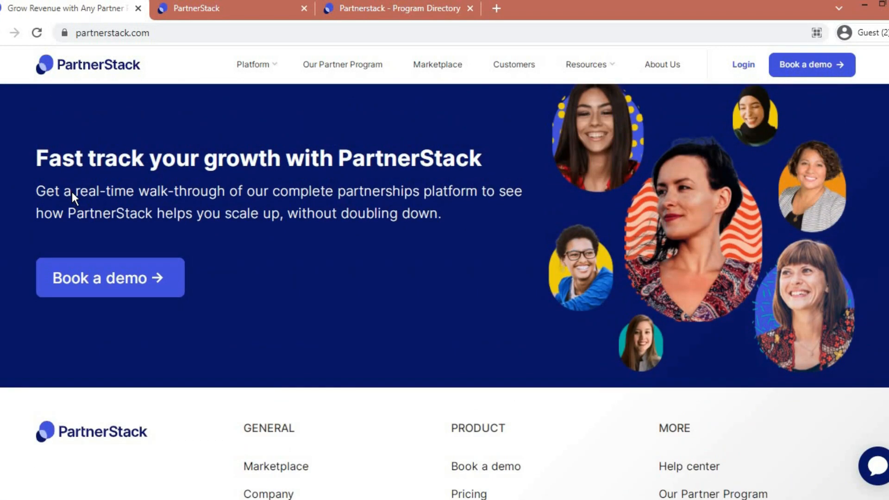
{"action": "scroll", "scroll_direction": "down", "scroll_amount": 3}
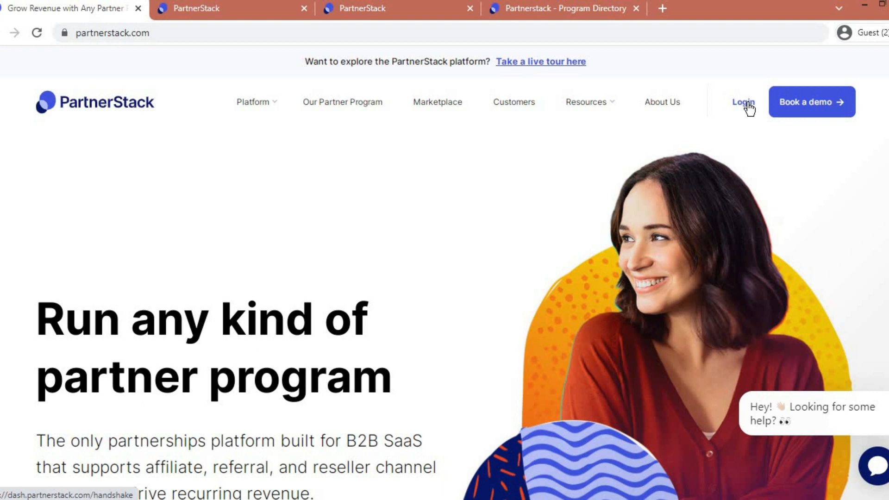
- View the PartnerStack sign-in page, then go to the Program Directory tab
{"action": "left_click", "coordinate": [743, 102]}
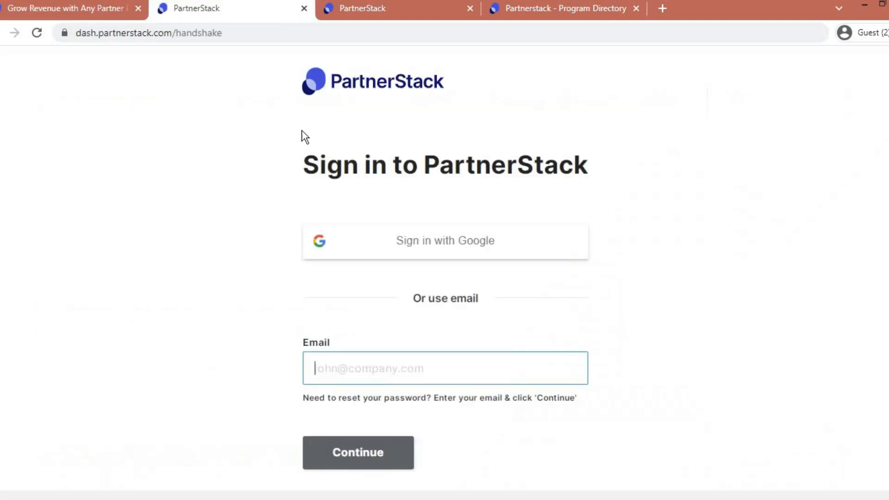
{"action": "mouse_move", "coordinate": [357, 249]}
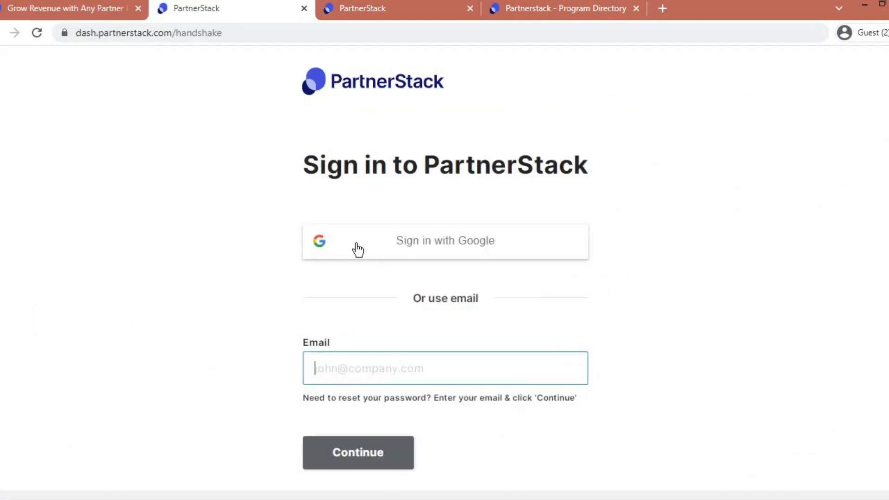
{"action": "mouse_move", "coordinate": [402, 256]}
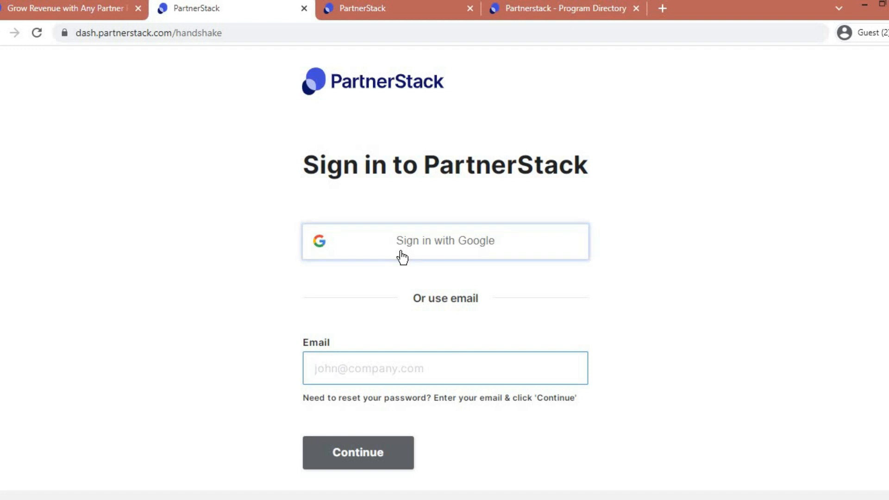
{"action": "left_click", "coordinate": [561, 8]}
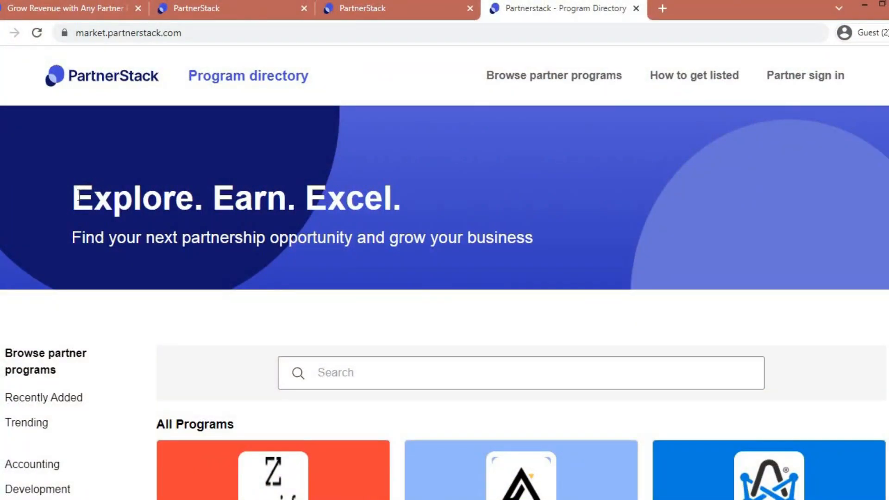
- Highlight the 'Explore. Earn. Excel.' headline and scroll into the All Programs grid
{"action": "left_click_drag", "start_coordinate": [72, 198], "coordinate": [531, 237]}
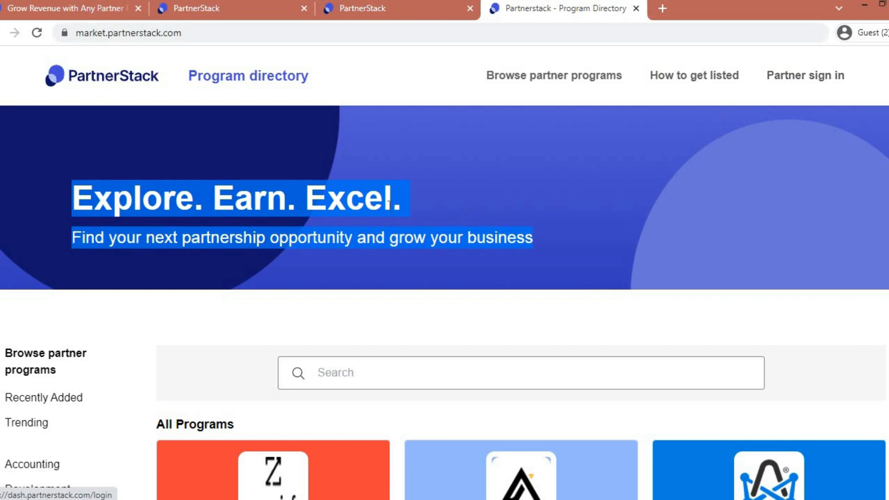
{"action": "scroll", "scroll_direction": "down", "scroll_amount": 3}
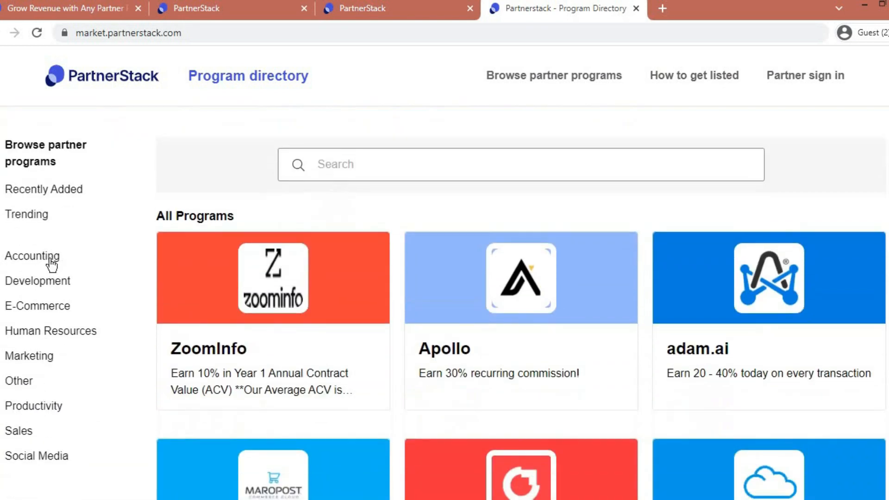
{"action": "scroll", "scroll_direction": "down", "scroll_amount": 3}
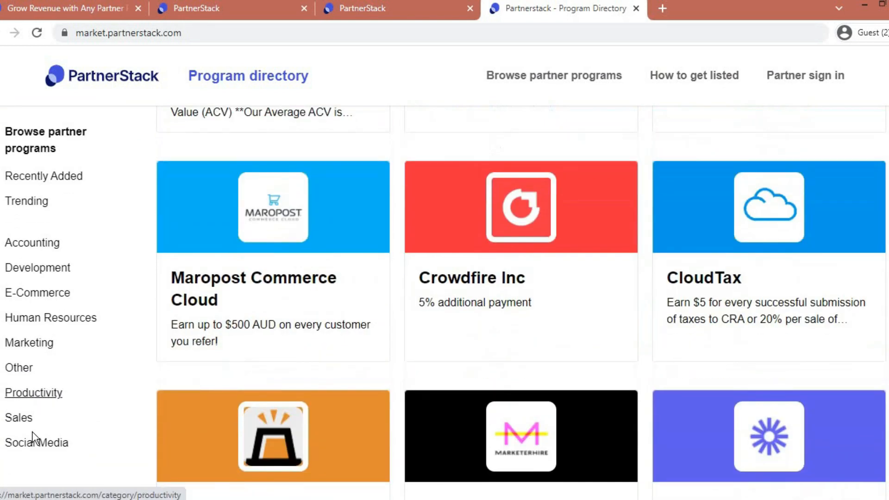
{"action": "scroll", "scroll_direction": "down", "scroll_amount": 3}
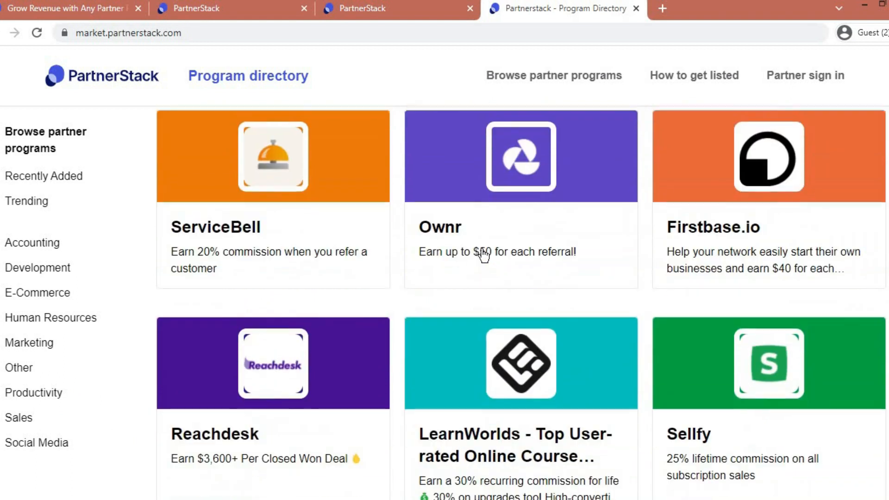
{"action": "scroll", "scroll_direction": "down", "scroll_amount": 3}
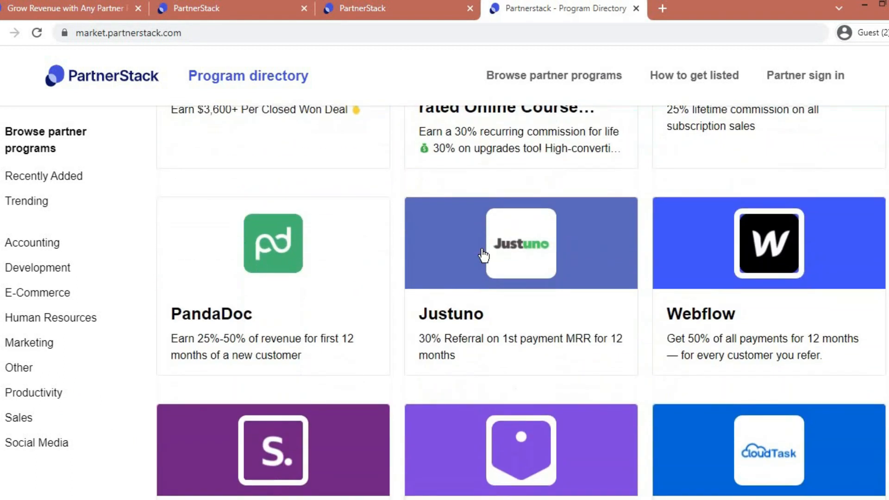
{"action": "scroll", "scroll_direction": "down", "scroll_amount": 3}
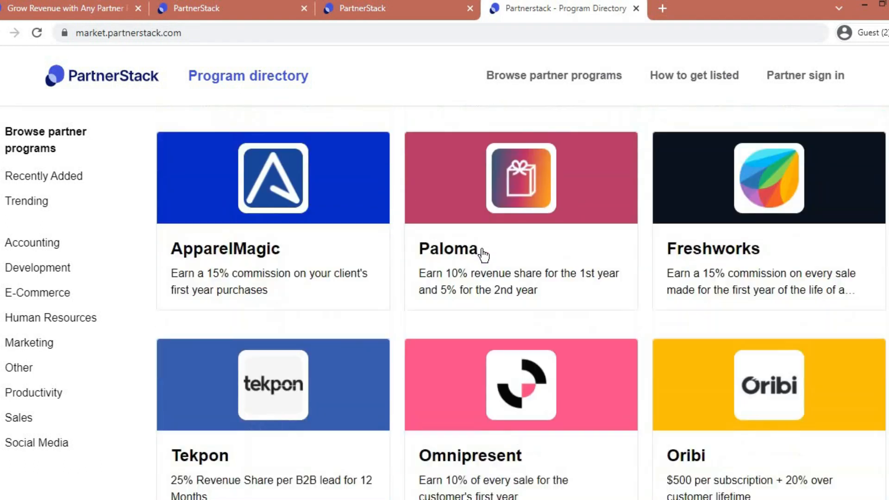
{"action": "scroll", "scroll_direction": "down", "scroll_amount": 3}
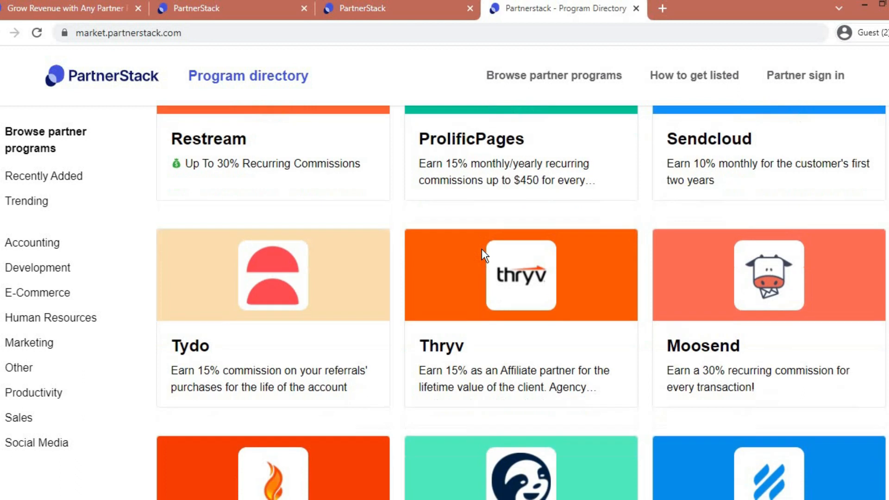
{"action": "scroll", "scroll_direction": "down", "scroll_amount": 3}
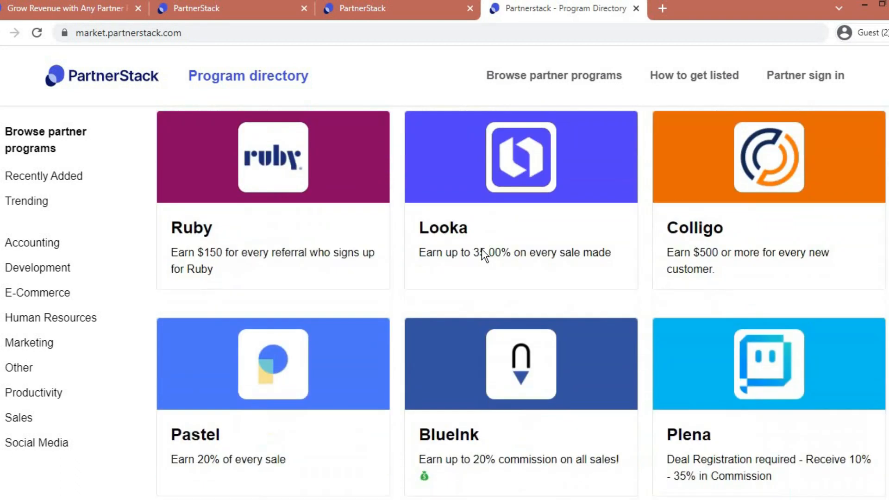
{"action": "scroll", "scroll_direction": "down", "scroll_amount": 3}
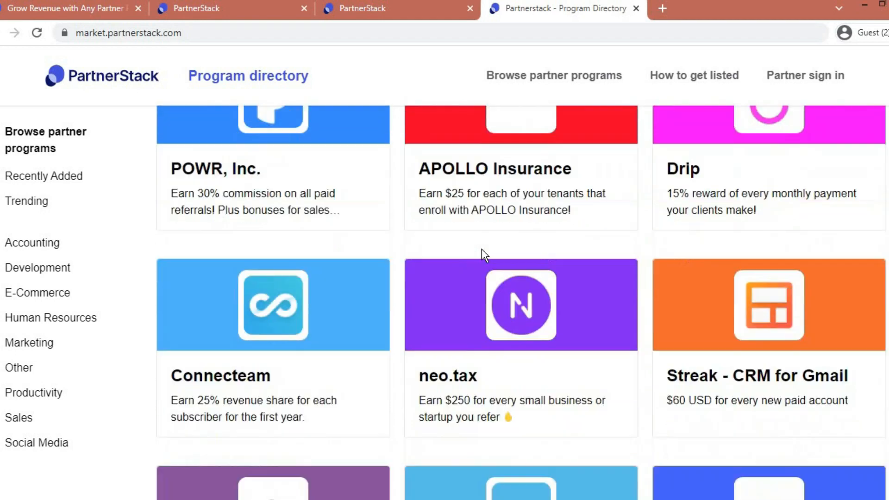
{"action": "scroll", "scroll_direction": "down", "scroll_amount": 3}
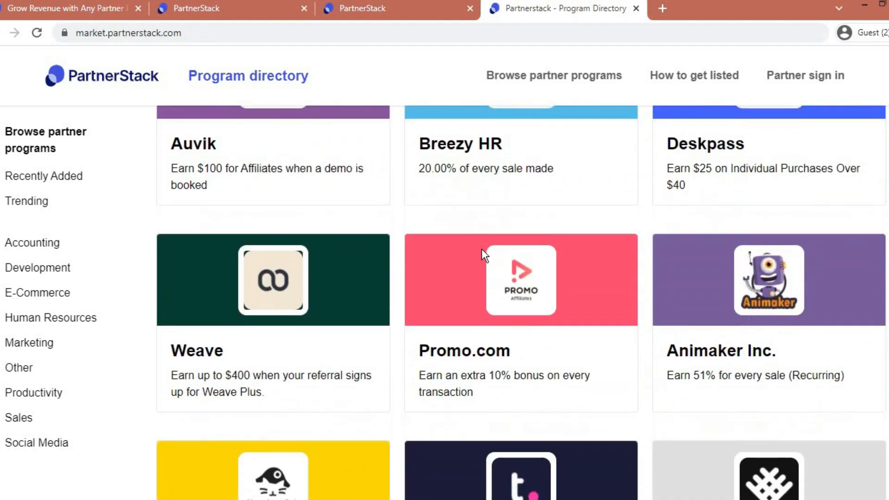
{"action": "scroll", "scroll_direction": "down", "scroll_amount": 3}
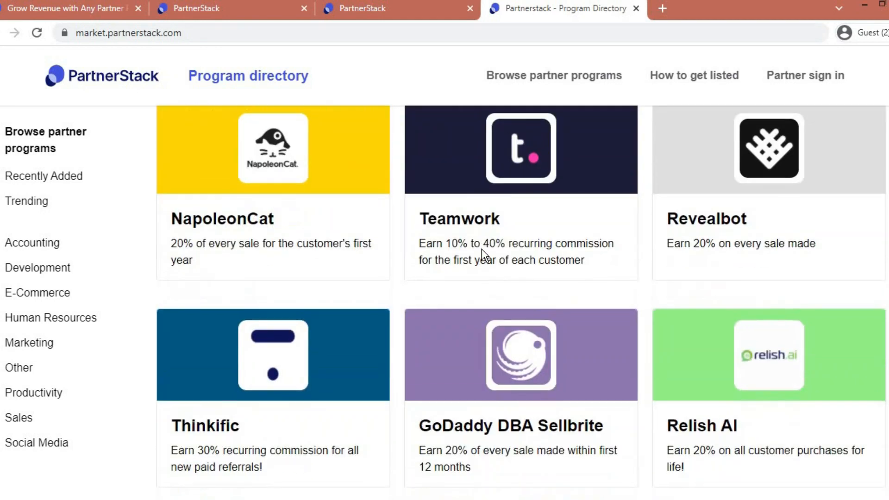
{"action": "scroll", "scroll_direction": "down", "scroll_amount": 3}
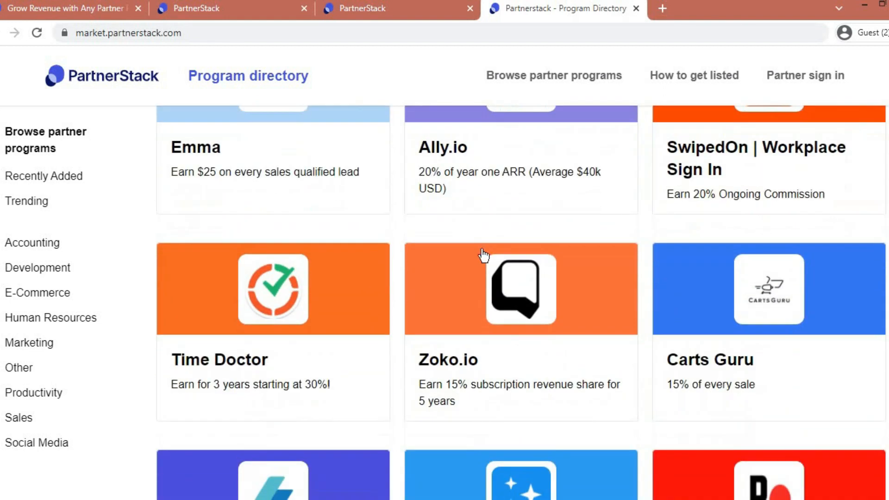
- Scroll further down All Programs to the Sendinblue, Together Software and Moqups cards
{"action": "scroll", "scroll_direction": "down", "scroll_amount": 3}
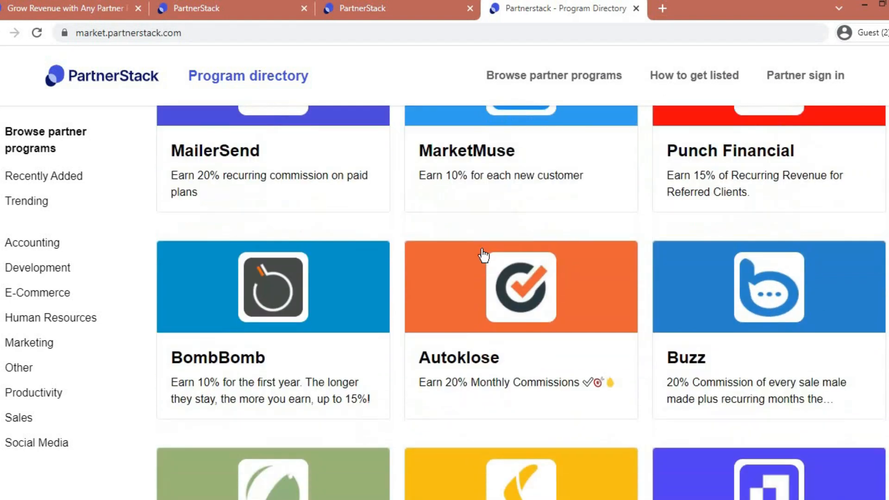
{"action": "scroll", "scroll_direction": "down", "scroll_amount": 3}
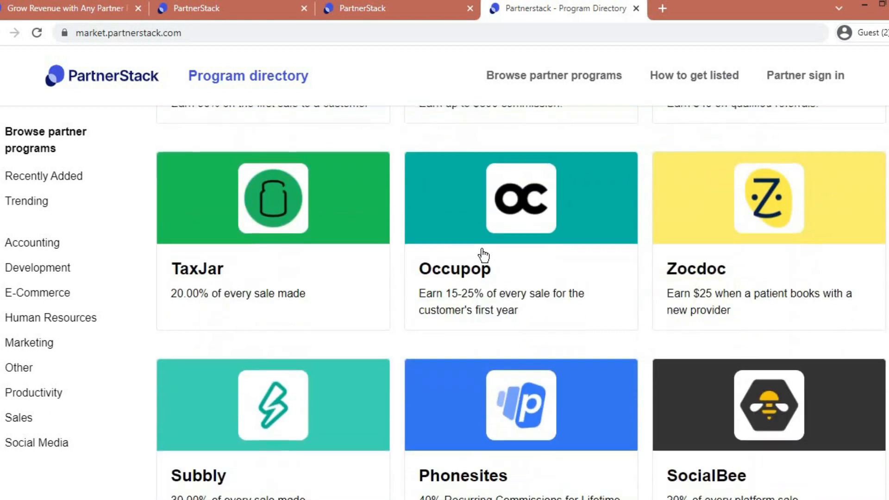
{"action": "scroll", "scroll_direction": "down", "scroll_amount": 3}
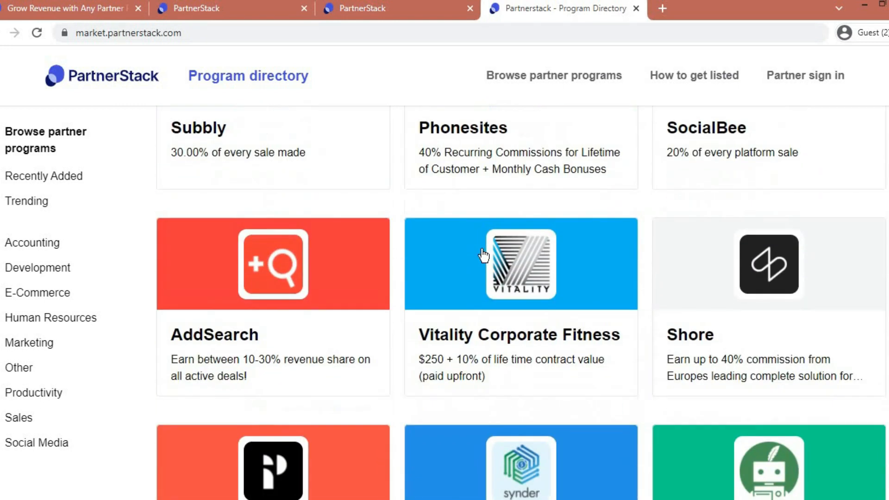
{"action": "scroll", "scroll_direction": "down", "scroll_amount": 3}
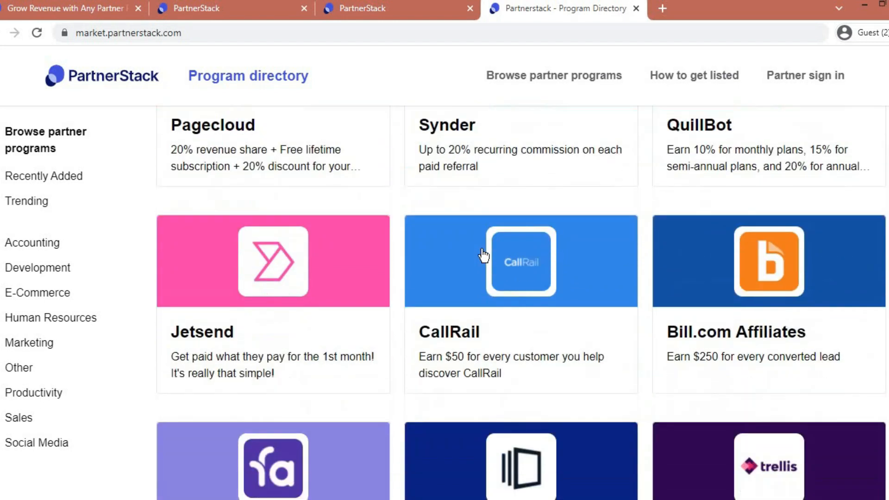
{"action": "scroll", "scroll_direction": "down", "scroll_amount": 3}
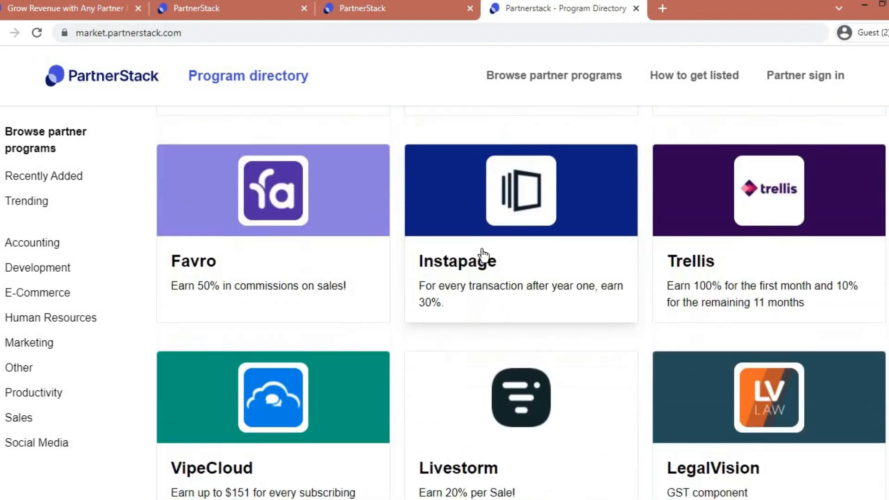
{"action": "scroll", "scroll_direction": "down", "scroll_amount": 3}
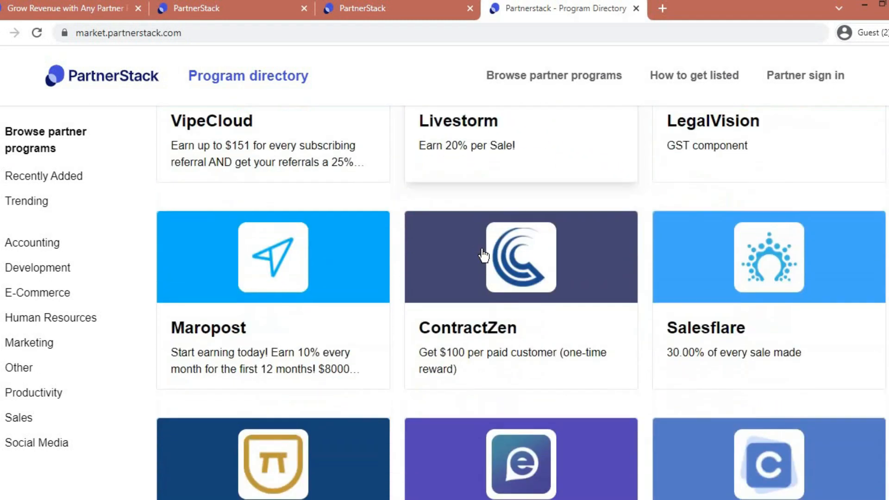
{"action": "scroll", "scroll_direction": "down", "scroll_amount": 3}
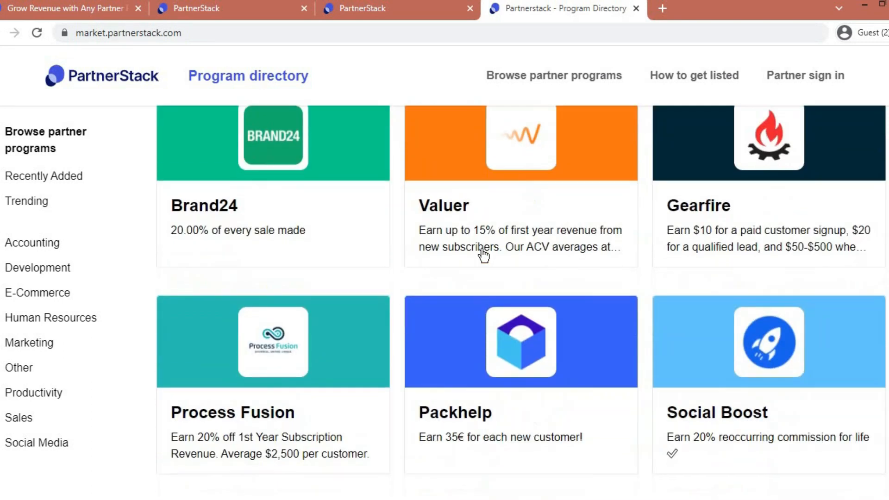
{"action": "scroll", "scroll_direction": "down", "scroll_amount": 3}
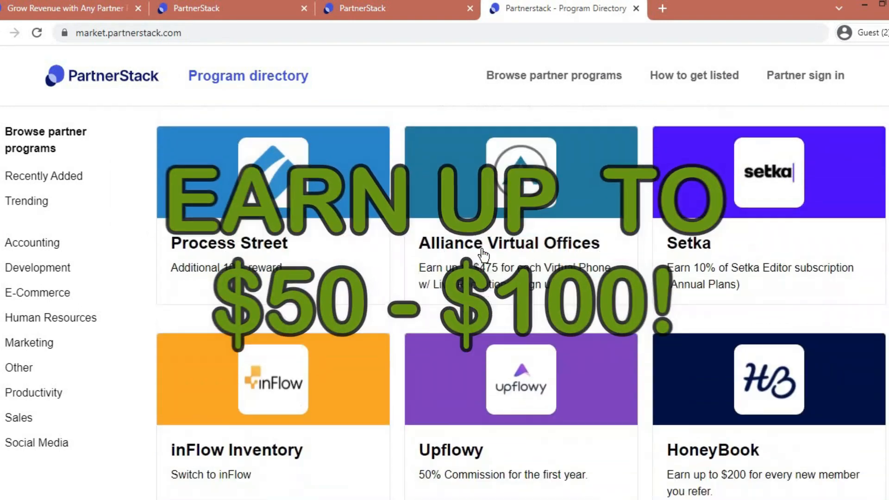
{"action": "scroll", "scroll_direction": "down", "scroll_amount": 3}
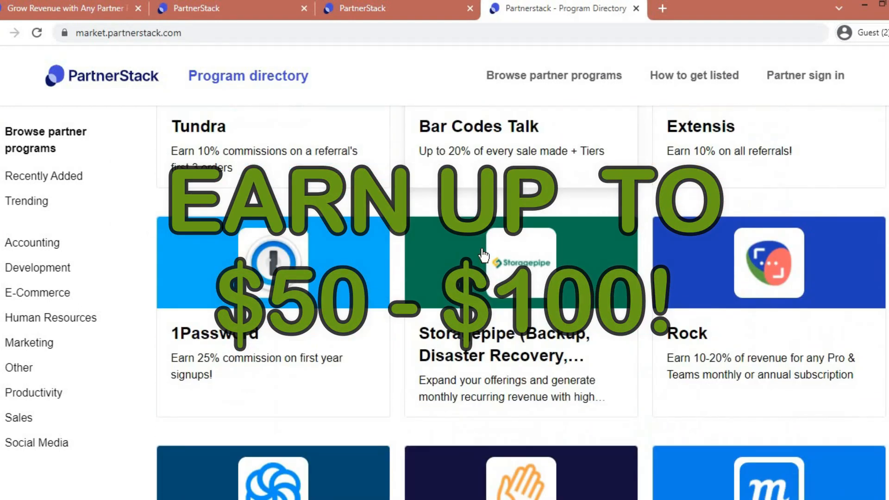
{"action": "scroll", "scroll_direction": "down", "scroll_amount": 3}
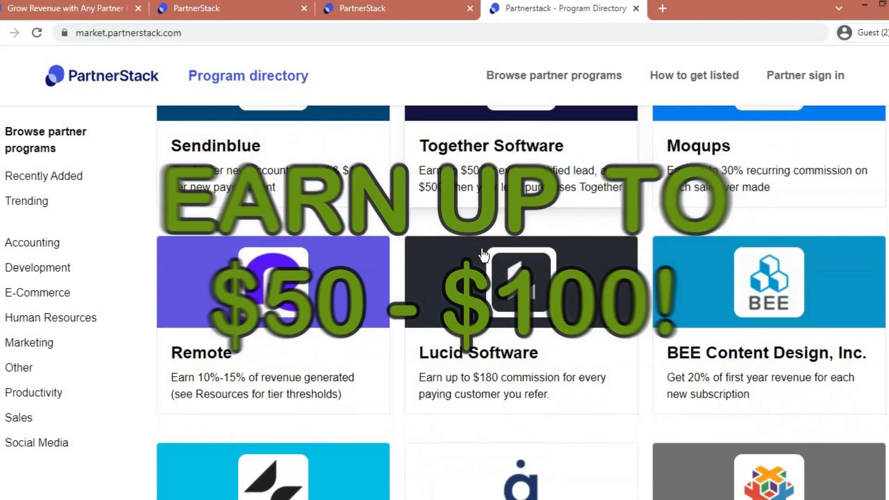
{"action": "scroll", "scroll_direction": "down", "scroll_amount": 3}
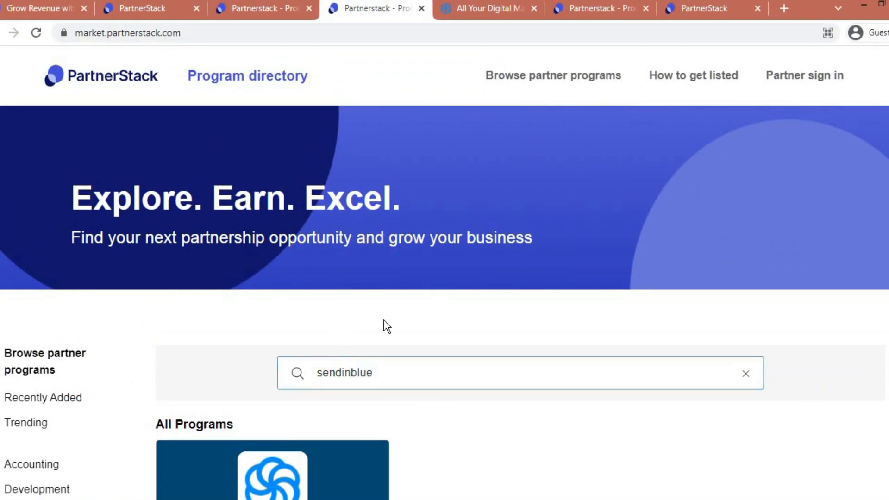
- Scroll until the Sendinblue result card ($5 per account, $100 per paying client) is fully visible
{"action": "scroll", "scroll_direction": "down", "scroll_amount": 3}
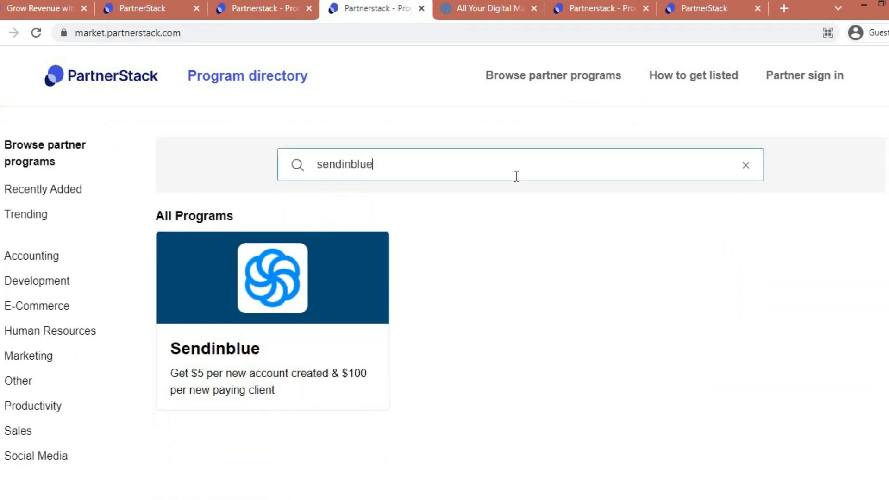
{"action": "mouse_move", "coordinate": [263, 324]}
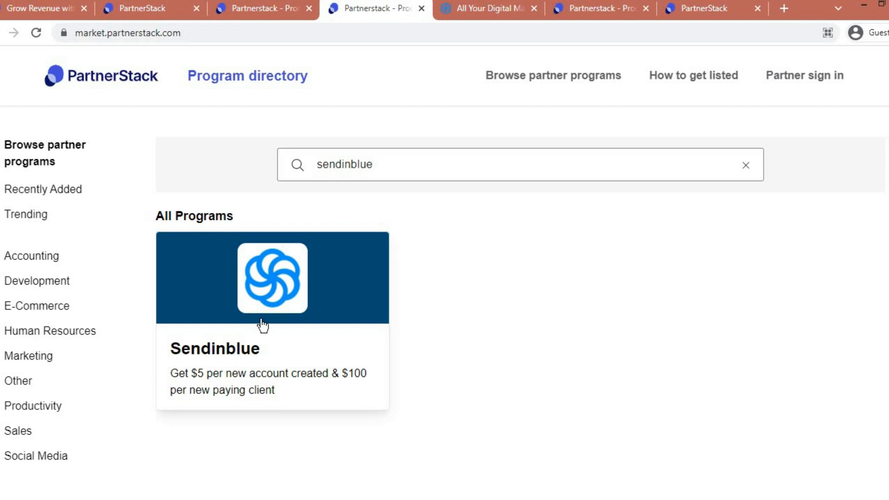
{"action": "mouse_move", "coordinate": [262, 326]}
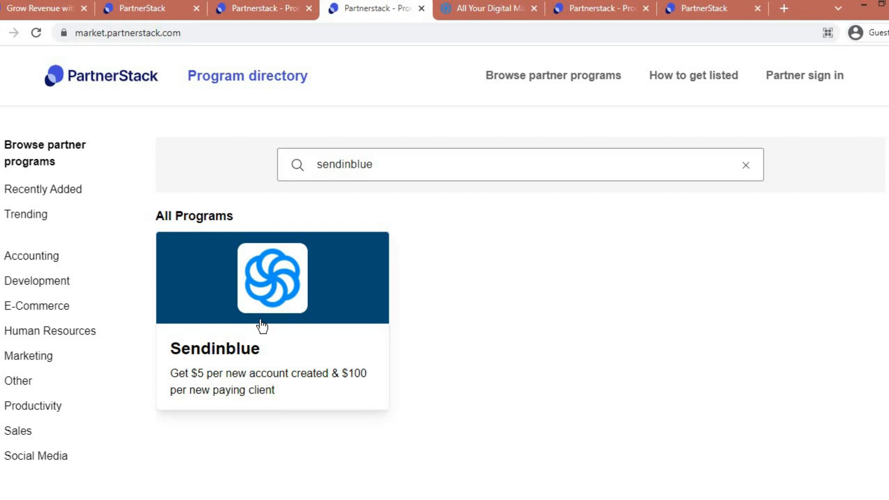
{"action": "mouse_move", "coordinate": [267, 329]}
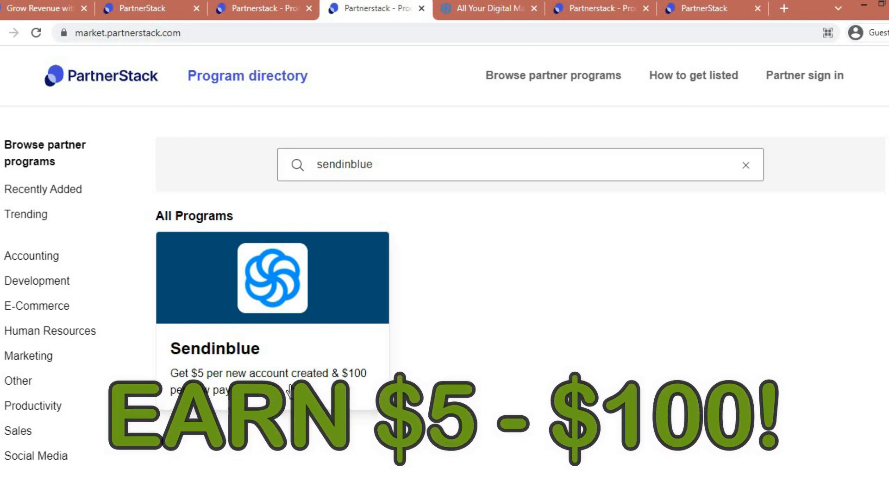
{"action": "mouse_move", "coordinate": [478, 355]}
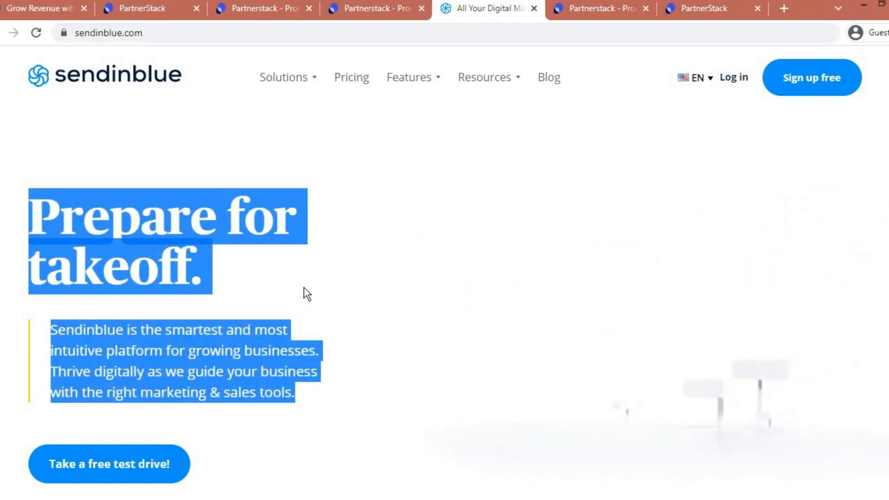
{"action": "scroll", "scroll_direction": "down", "scroll_amount": 3}
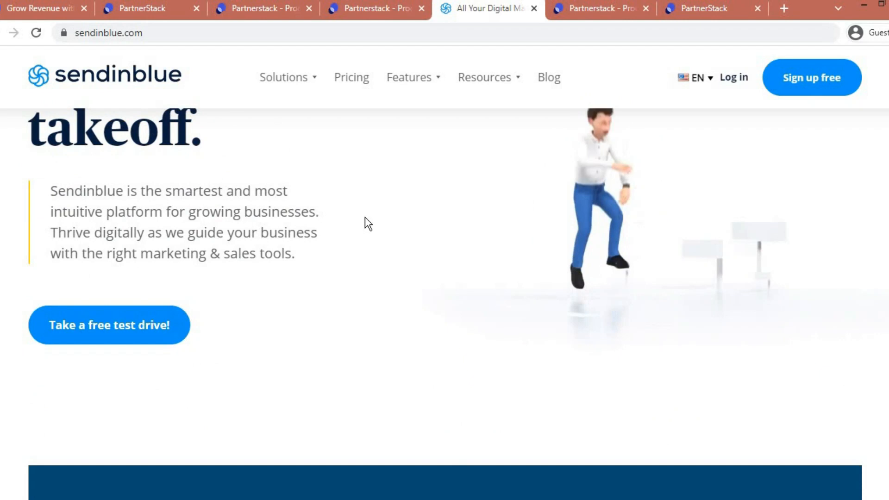
{"action": "scroll", "scroll_direction": "down", "scroll_amount": 3}
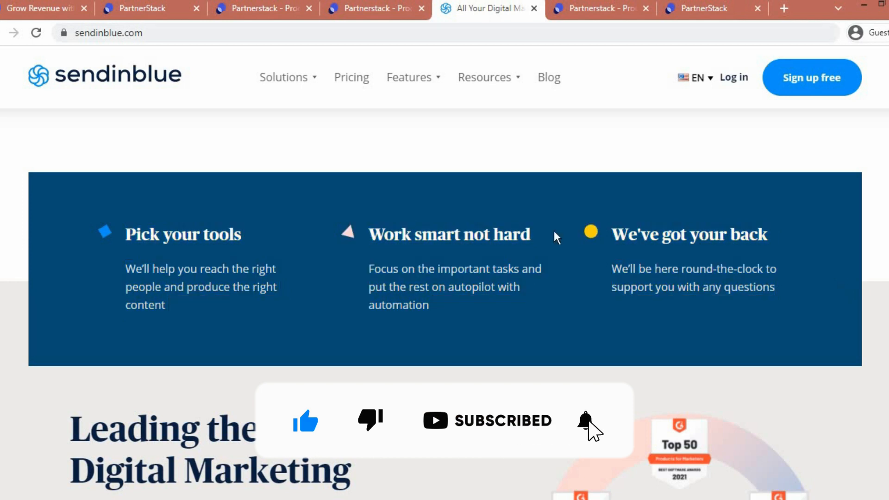
{"action": "scroll", "scroll_direction": "down", "scroll_amount": 3}
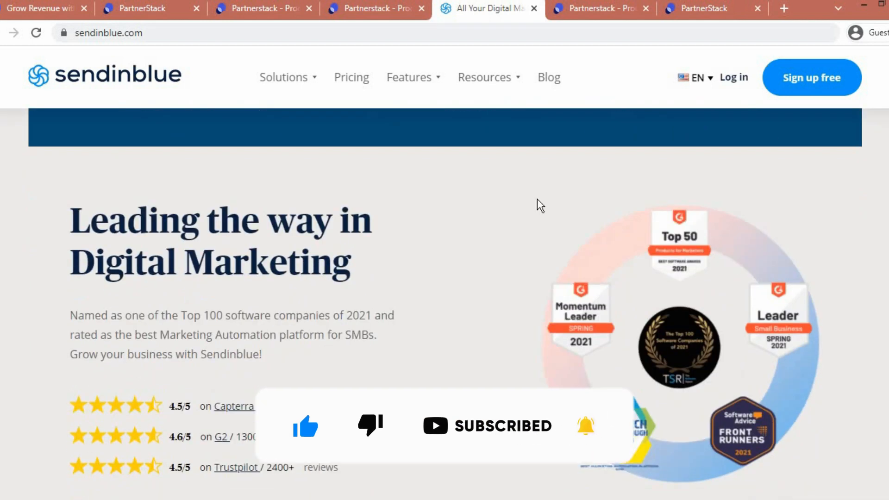
{"action": "scroll", "scroll_direction": "down", "scroll_amount": 3}
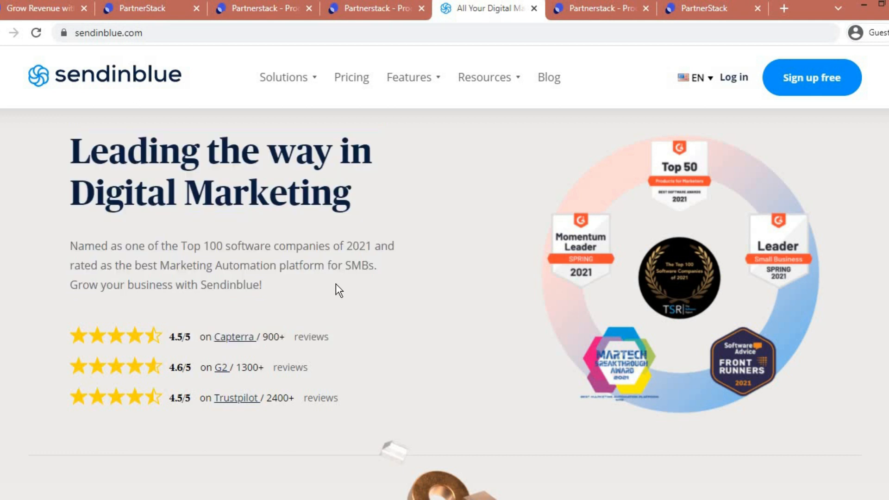
{"action": "scroll", "scroll_direction": "down", "scroll_amount": 3}
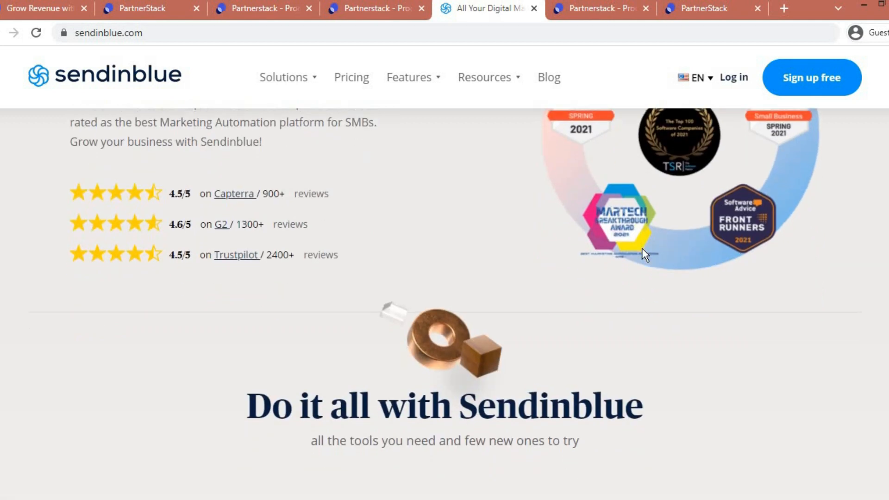
{"action": "scroll", "scroll_direction": "down", "scroll_amount": 3}
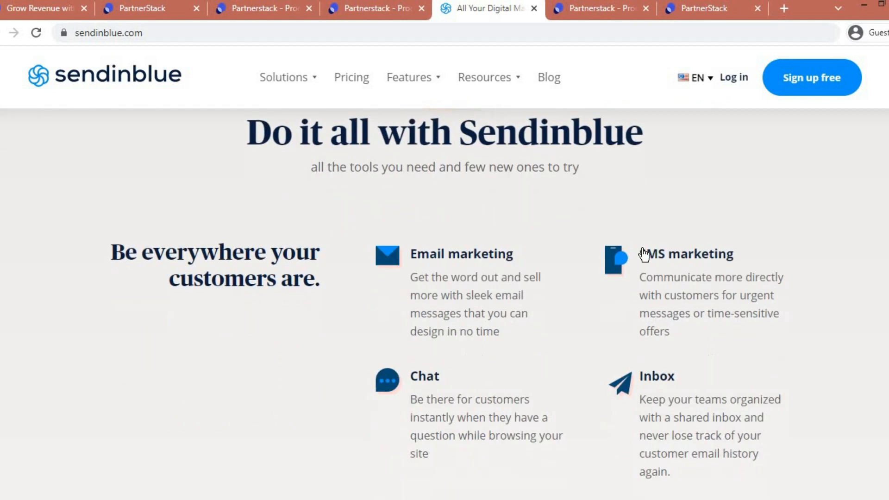
{"action": "scroll", "scroll_direction": "down", "scroll_amount": 3}
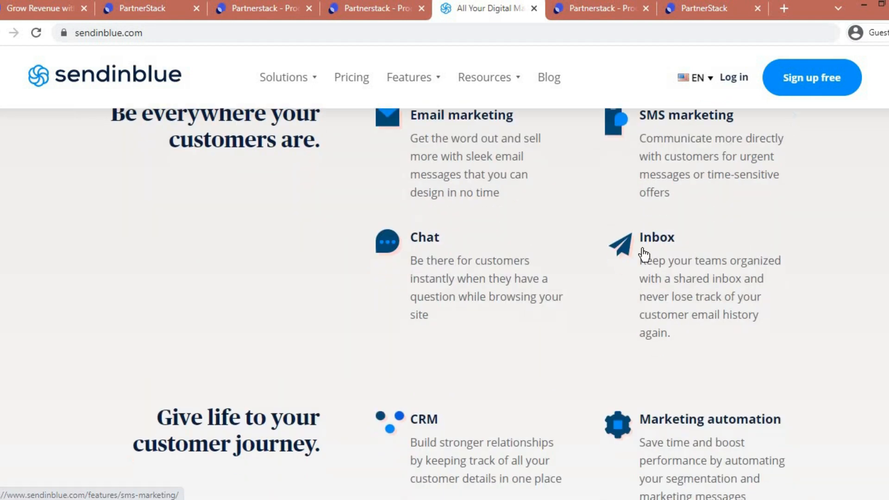
{"action": "scroll", "scroll_direction": "down", "scroll_amount": 3}
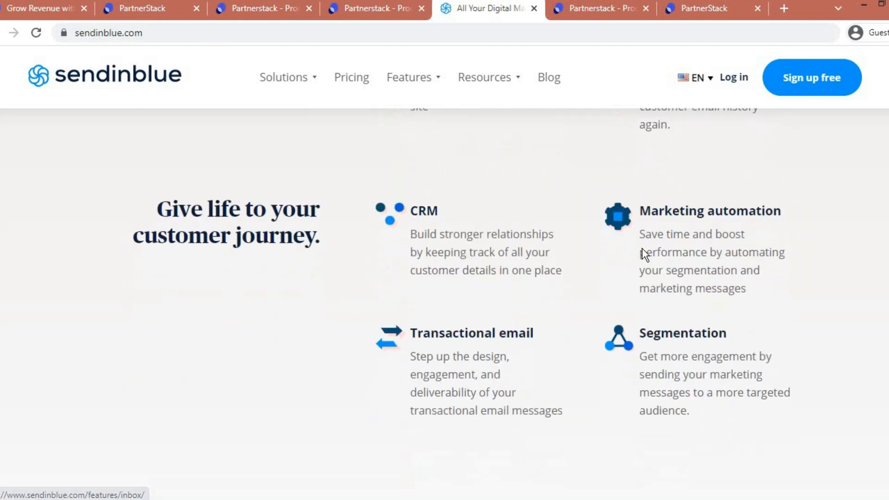
{"action": "scroll", "scroll_direction": "down", "scroll_amount": 3}
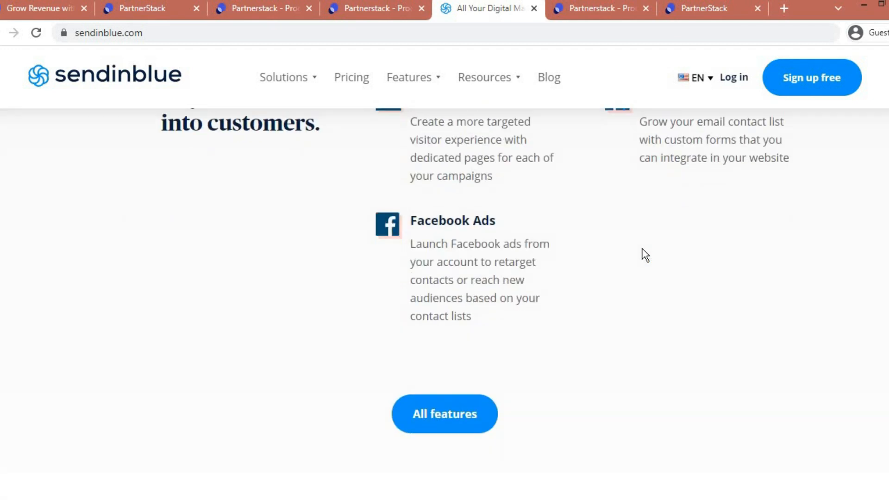
{"action": "scroll", "scroll_direction": "down", "scroll_amount": 3}
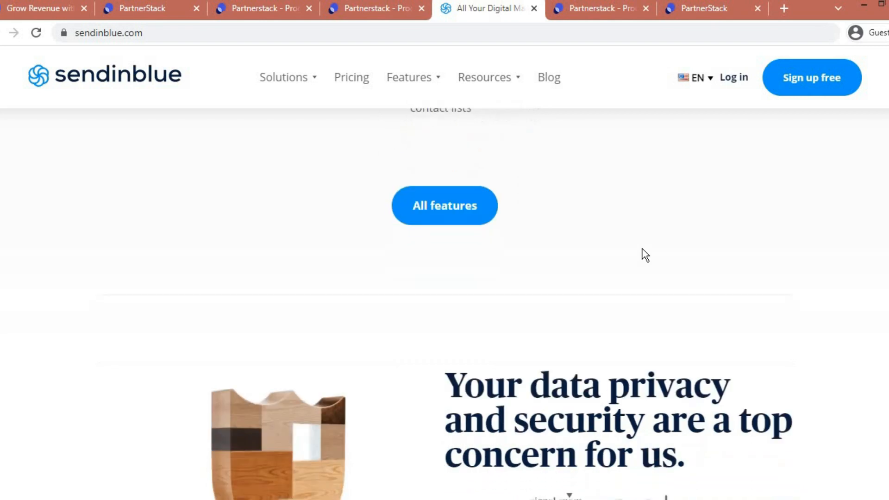
{"action": "scroll", "scroll_direction": "down", "scroll_amount": 3}
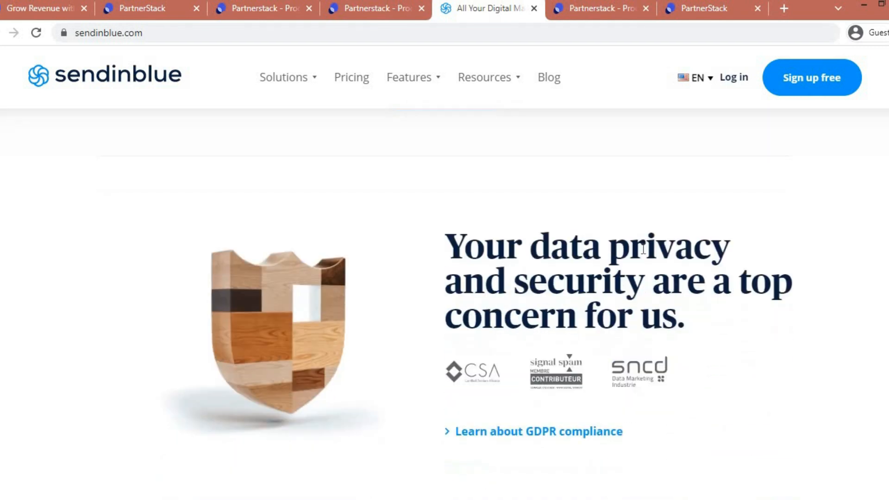
{"action": "scroll", "scroll_direction": "down", "scroll_amount": 3}
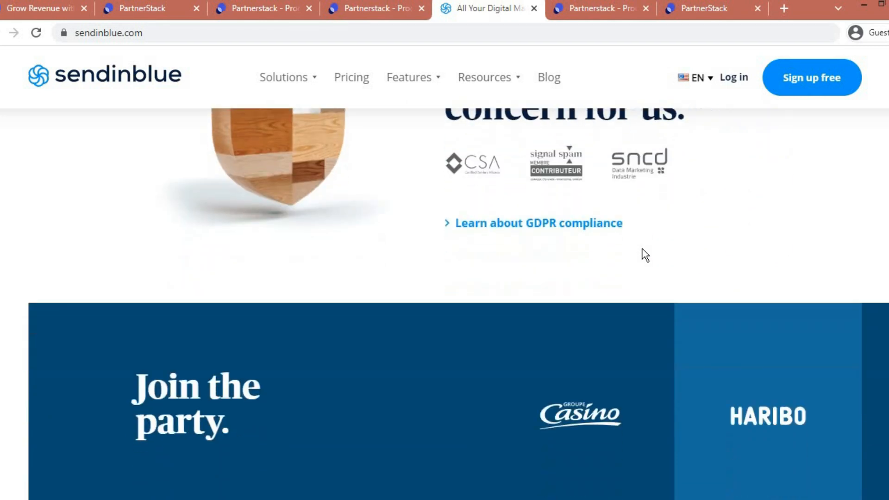
{"action": "scroll", "scroll_direction": "down", "scroll_amount": 3}
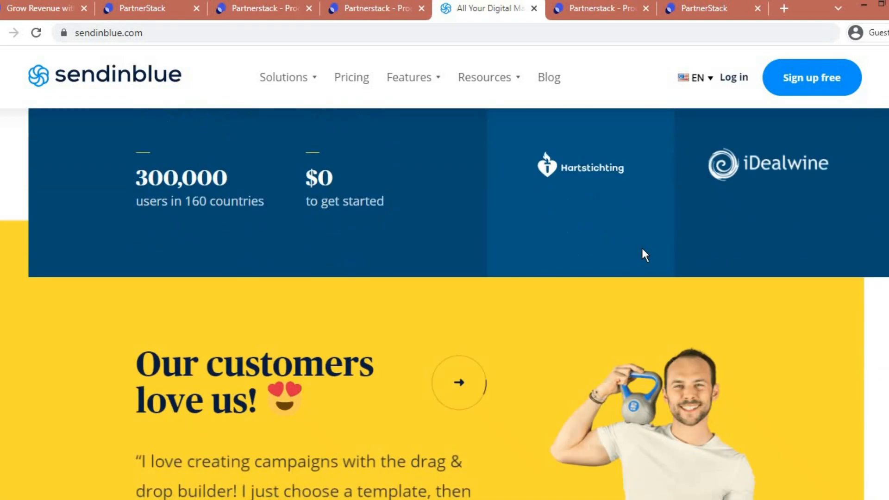
{"action": "left_click", "coordinate": [262, 7]}
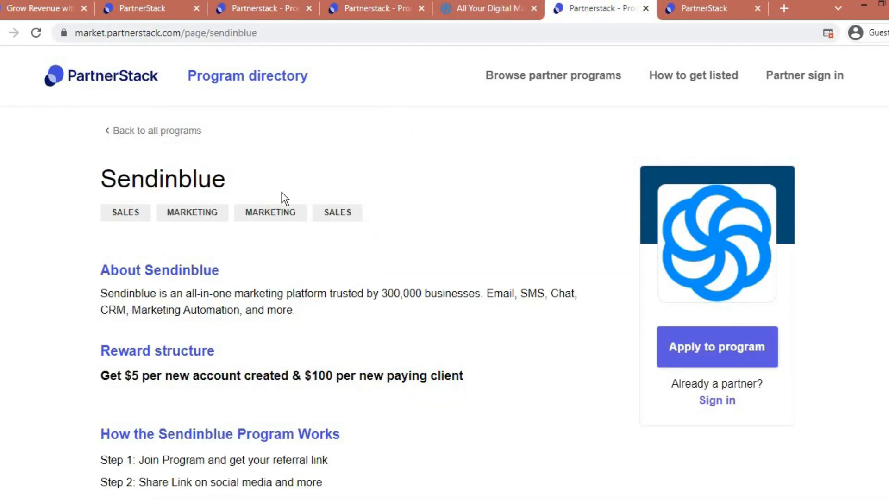
- Scroll through the Sendinblue rewards and payout details, then apply to the program
{"action": "scroll", "scroll_direction": "down", "scroll_amount": 3}
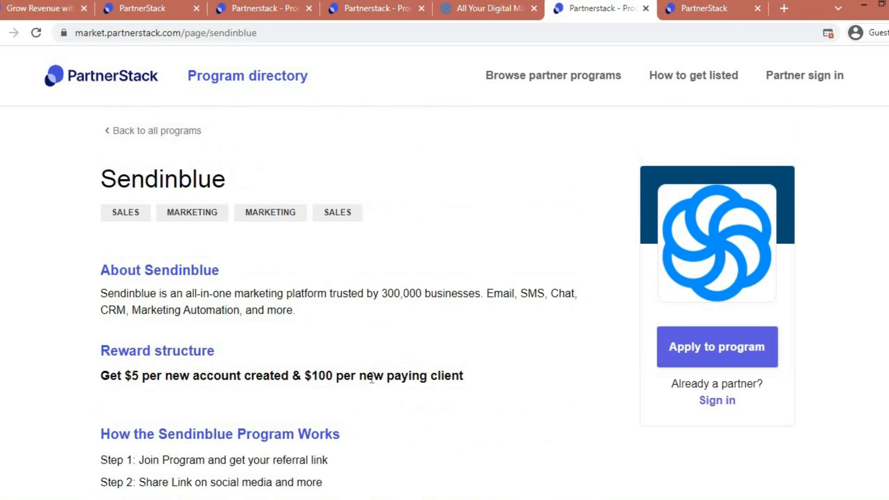
{"action": "scroll", "scroll_direction": "down", "scroll_amount": 3}
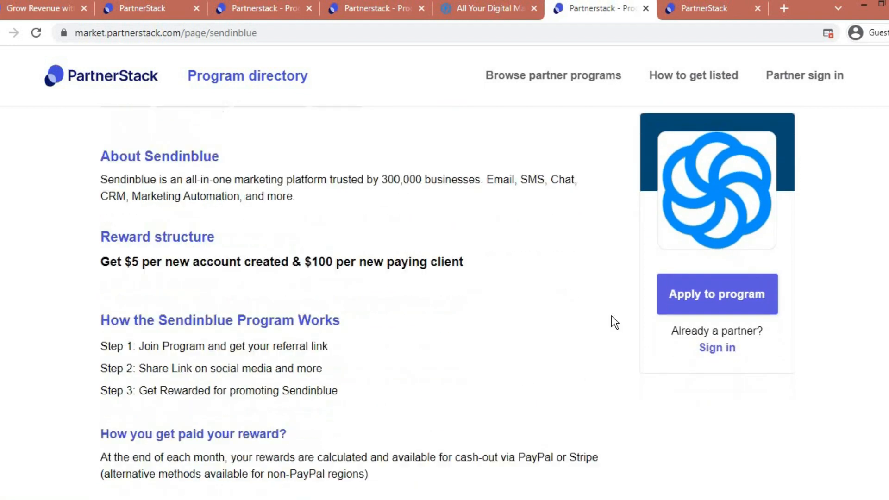
{"action": "scroll", "scroll_direction": "down", "scroll_amount": 3}
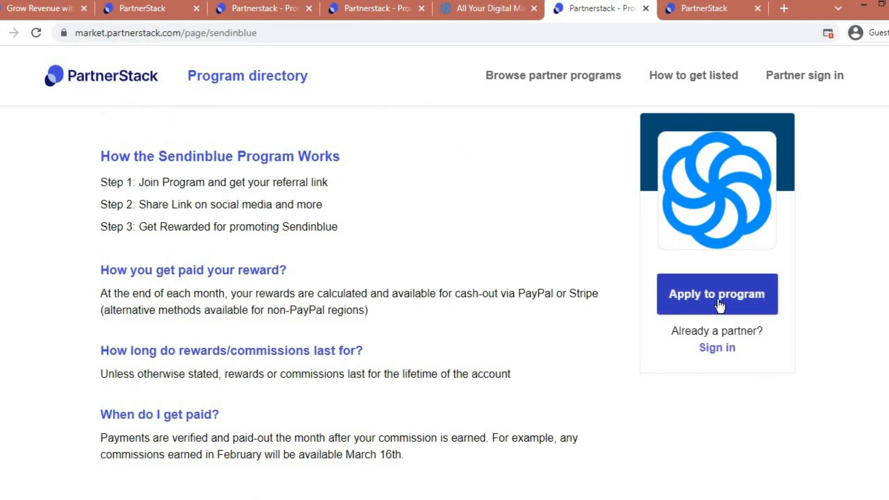
{"action": "left_click", "coordinate": [717, 294]}
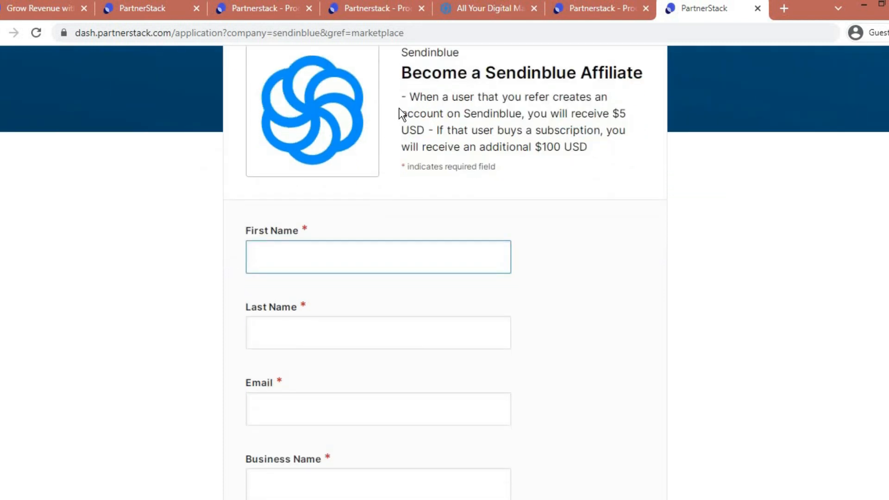
- Scroll the Sendinblue application form down to the website URL and promotion channel fields
{"action": "scroll", "scroll_direction": "down", "scroll_amount": 3}
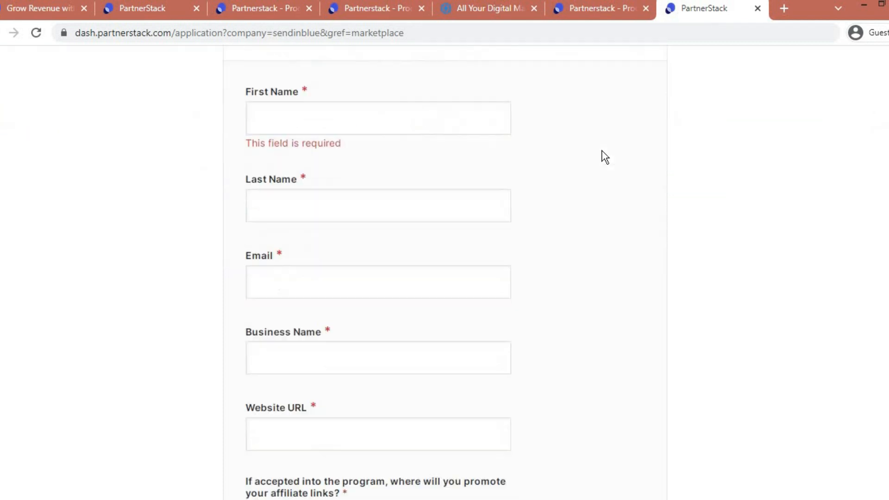
{"action": "scroll", "scroll_direction": "down", "scroll_amount": 3}
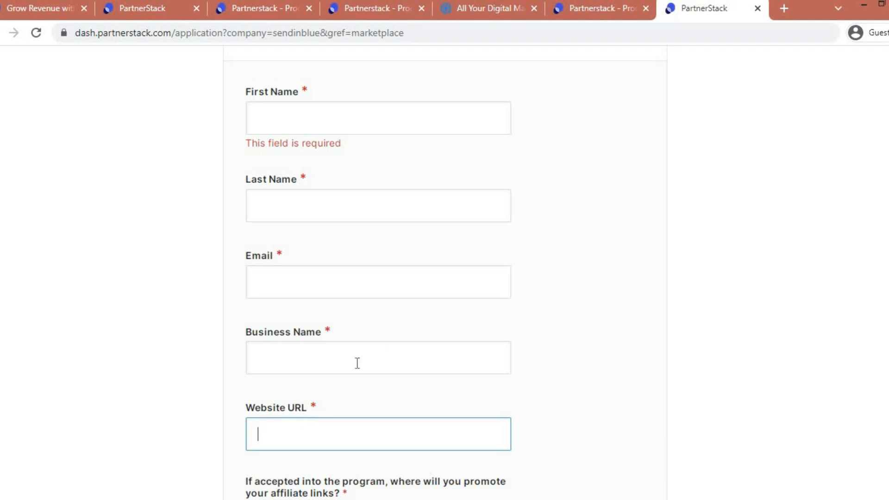
{"action": "scroll", "scroll_direction": "down", "scroll_amount": 3}
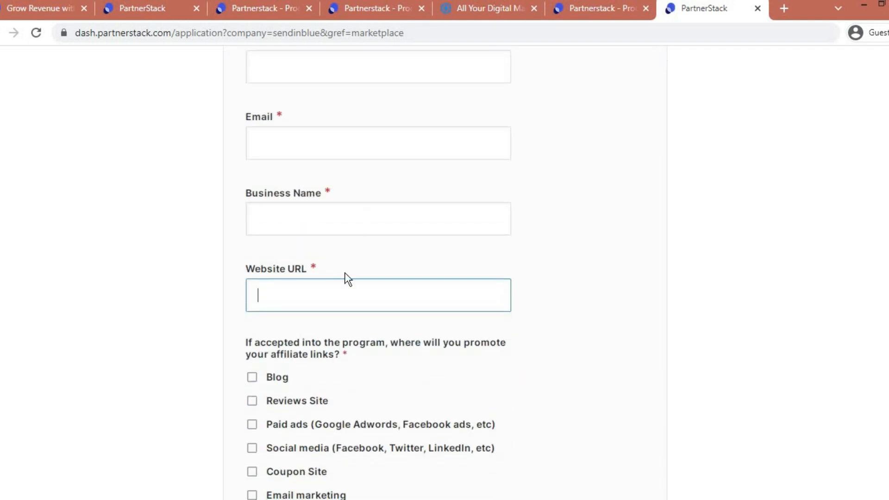